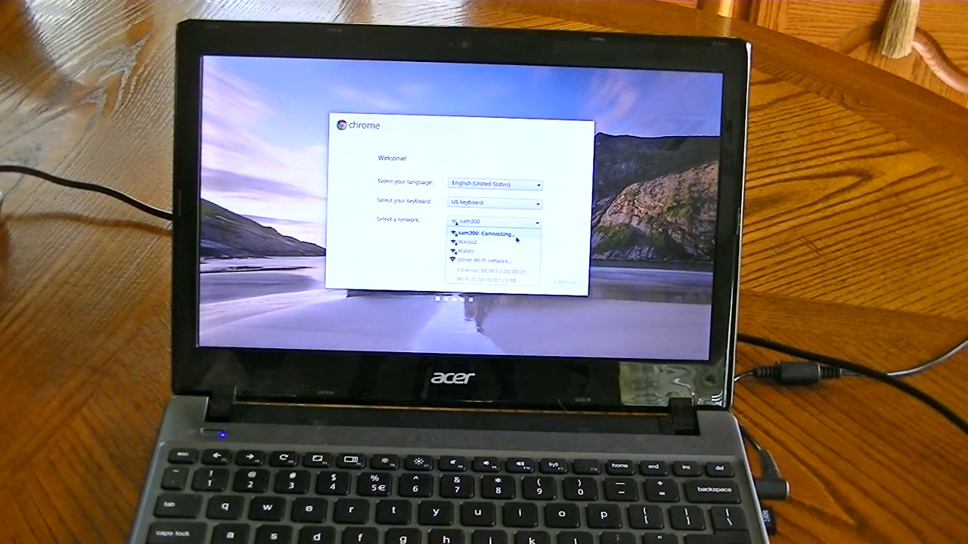
Step: Select the first home Wi-Fi network from the 'Select a network' list
{"action": "left_click", "coordinate": [487, 233]}
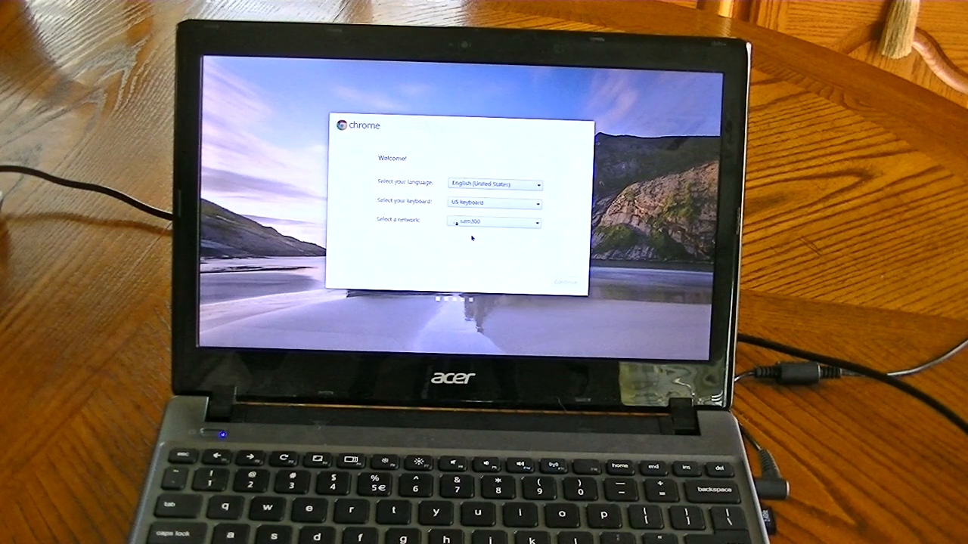